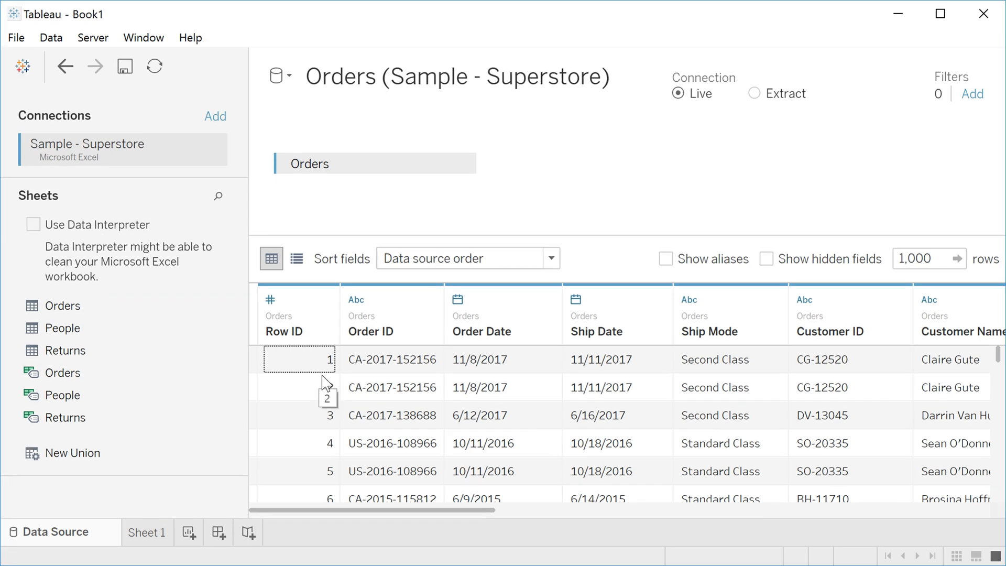
pyautogui.moveTo(381, 374)
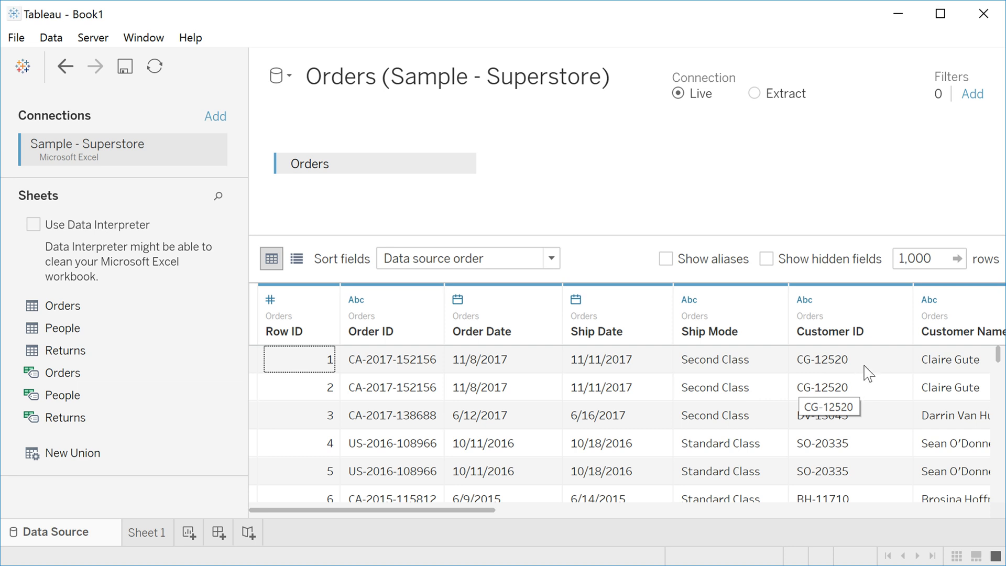
pyautogui.moveTo(846, 383)
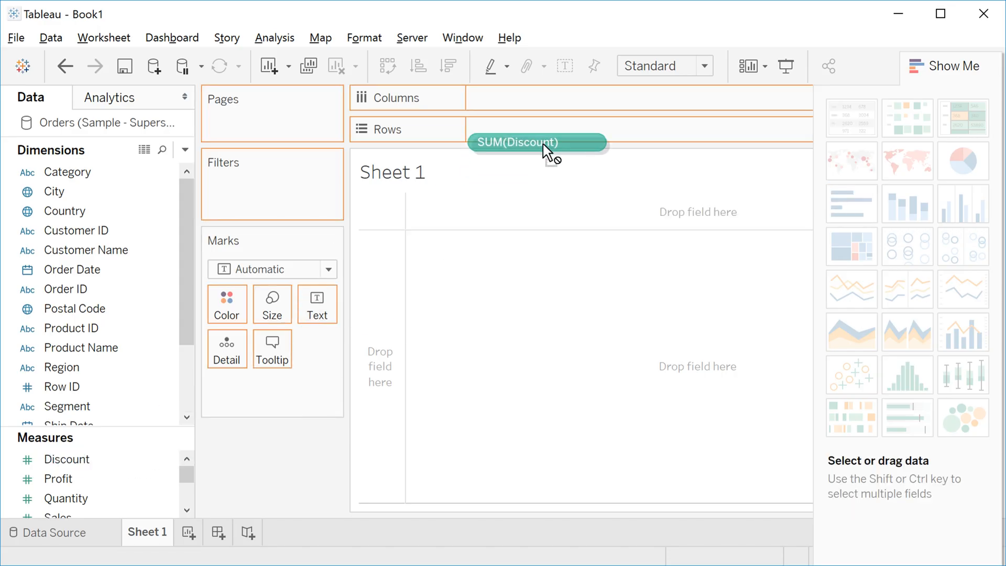
# - Plot SUM(Discount) on Columns against SUM(Sales) on Rows as a single mark
pyautogui.moveTo(536, 142); pyautogui.dragTo(536, 98)
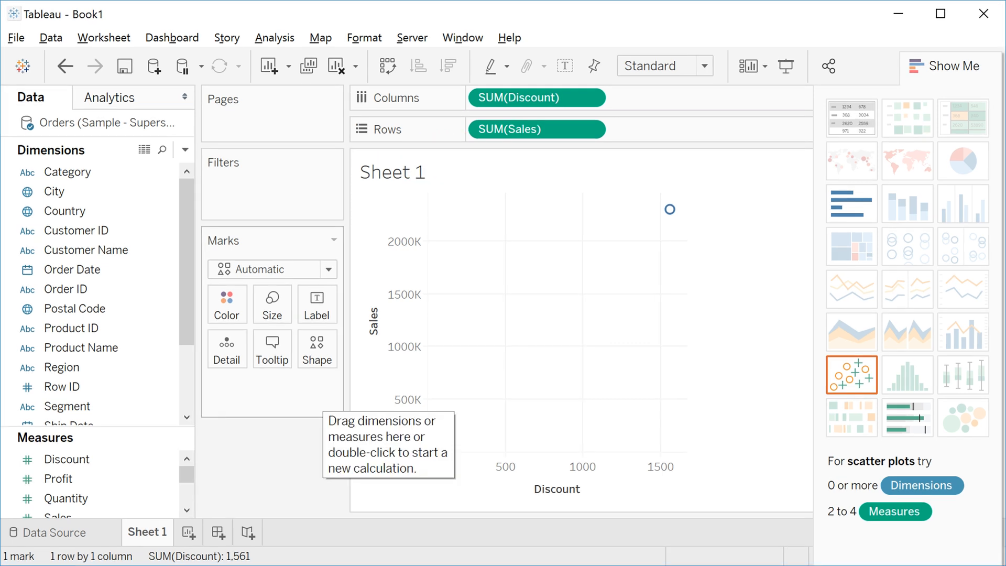
pyautogui.moveTo(202, 329)
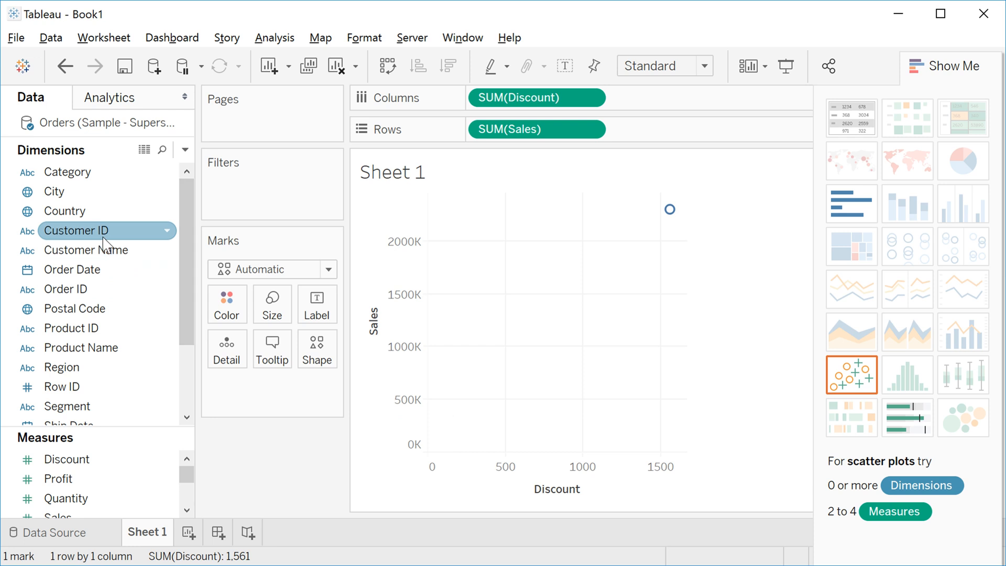
# - Add Customer ID to Detail so the scatter shows one mark per customer (793 marks)
pyautogui.moveTo(77, 231); pyautogui.dragTo(271, 348)
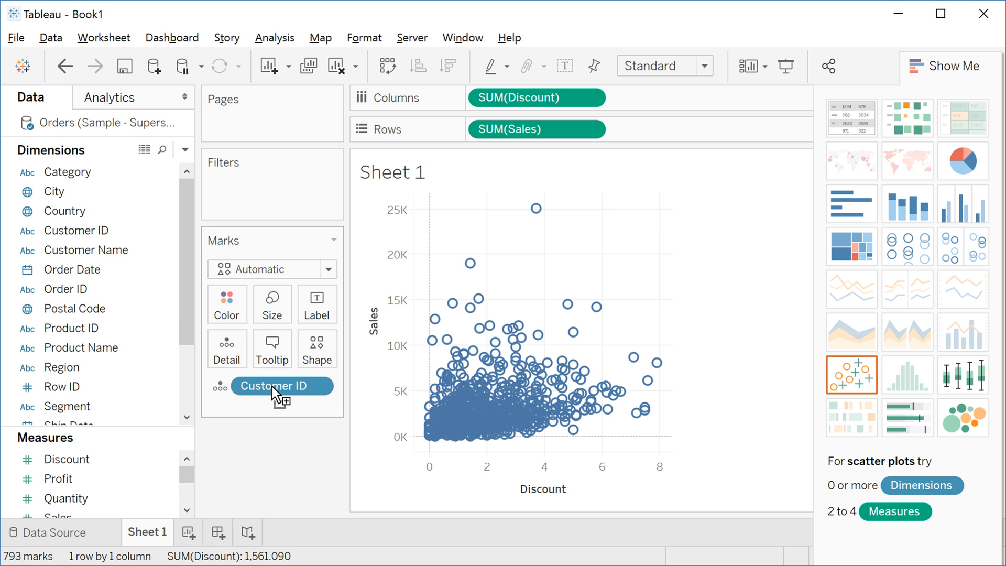
pyautogui.moveTo(494, 429)
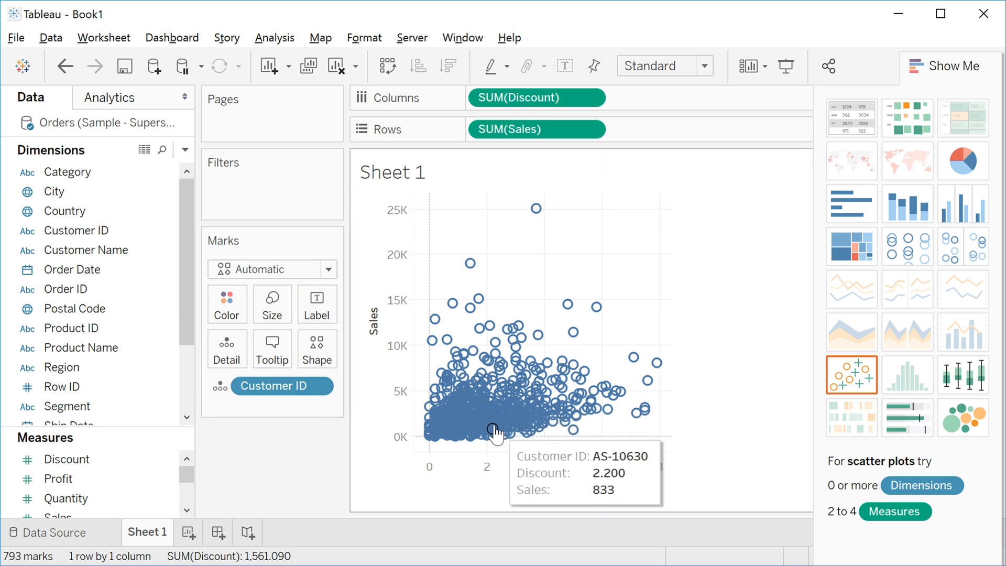